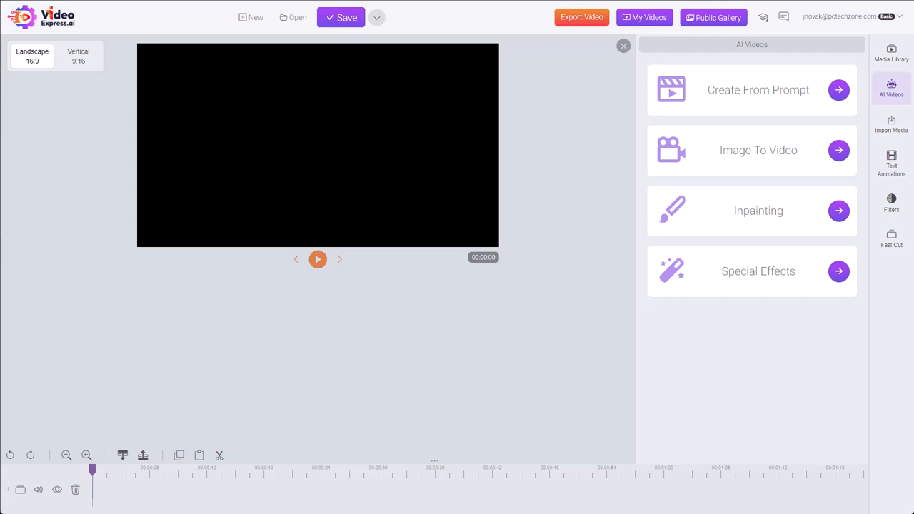
mouse_move(891, 88)
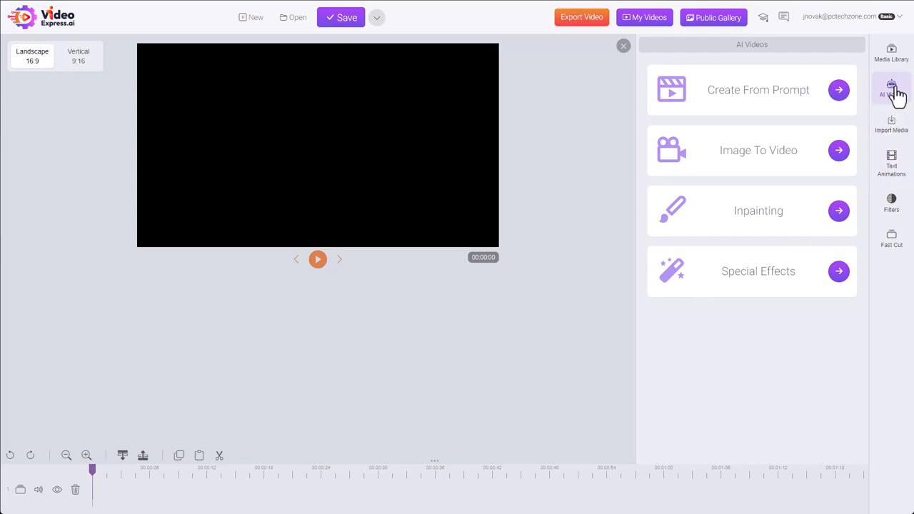
Launch Special Effects and load the wheat field photo from the Image folder as the source
left_click(838, 271)
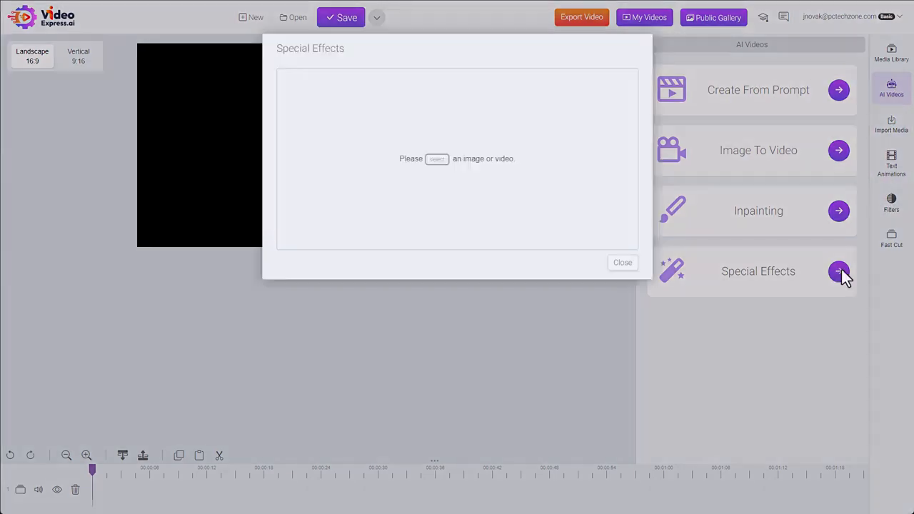
mouse_move(426, 147)
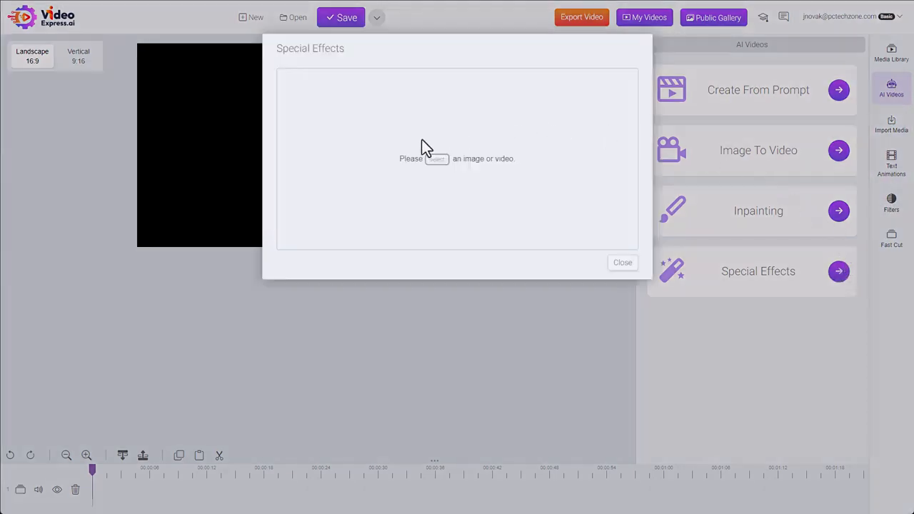
mouse_move(435, 158)
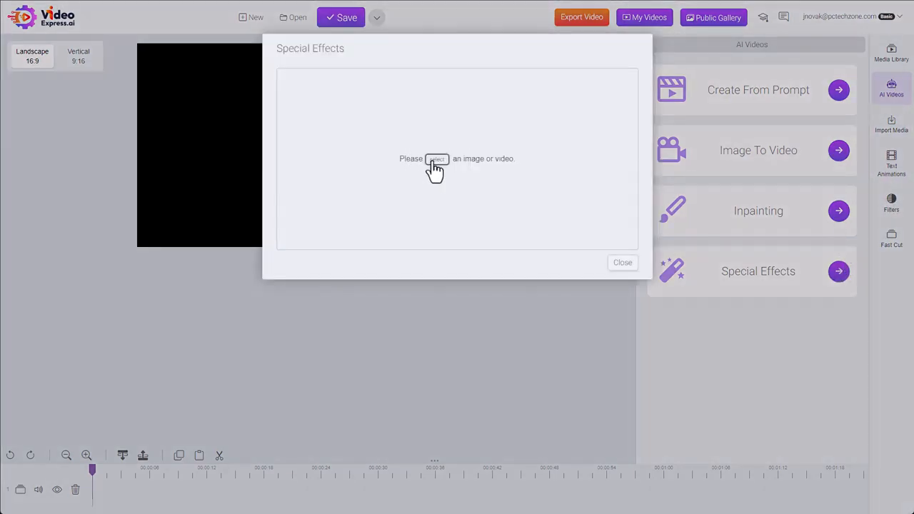
left_click(437, 158)
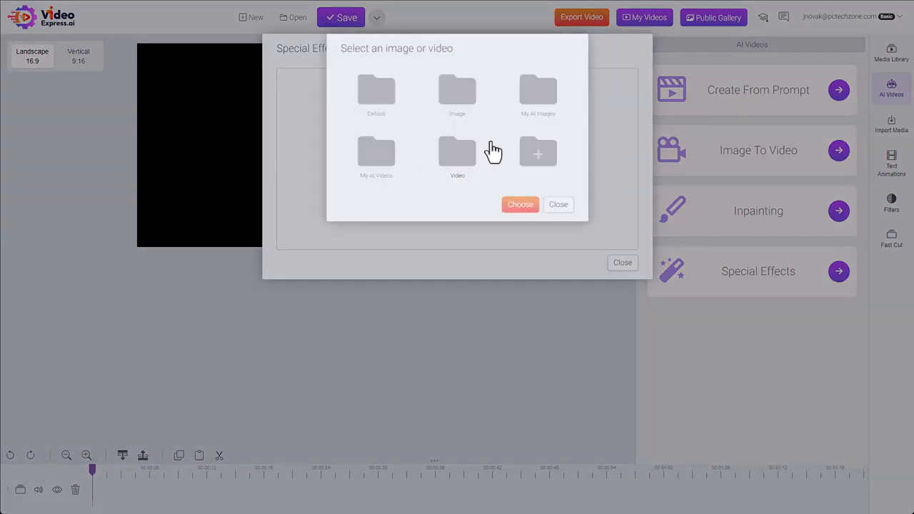
left_click(457, 151)
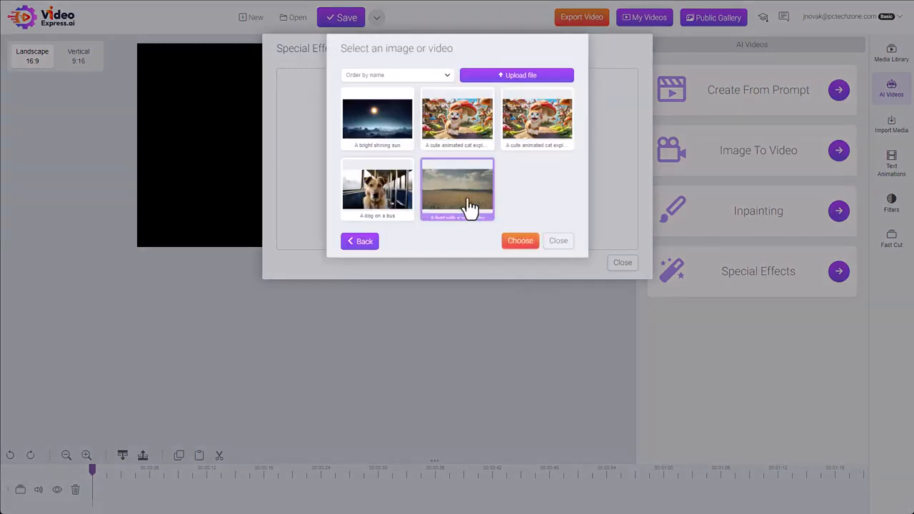
left_click(520, 240)
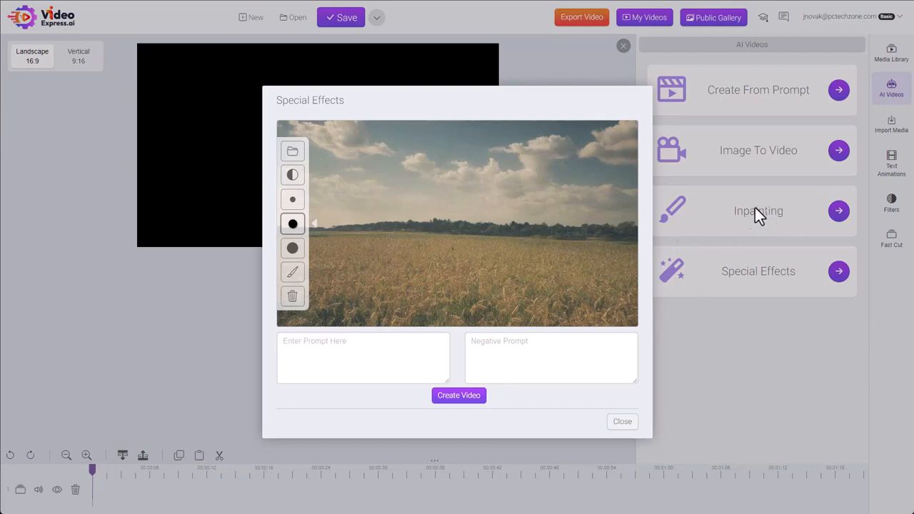
mouse_move(307, 245)
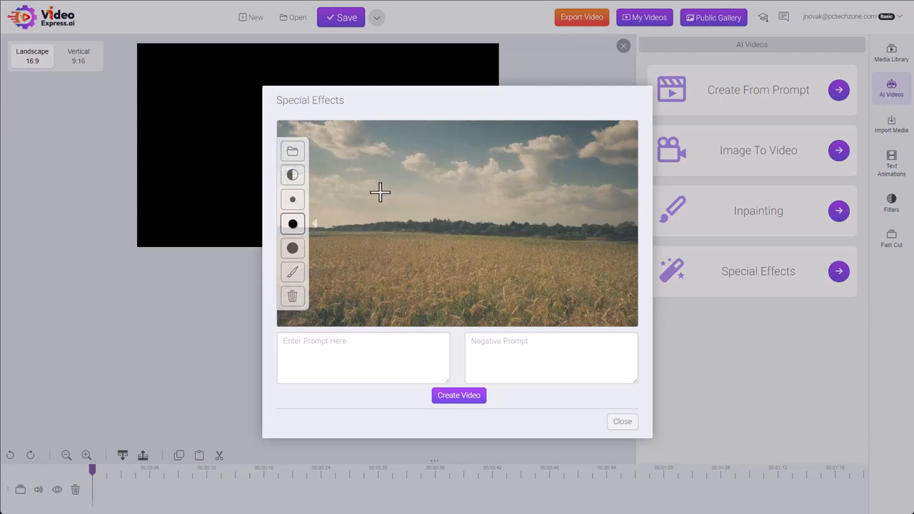
mouse_move(291, 200)
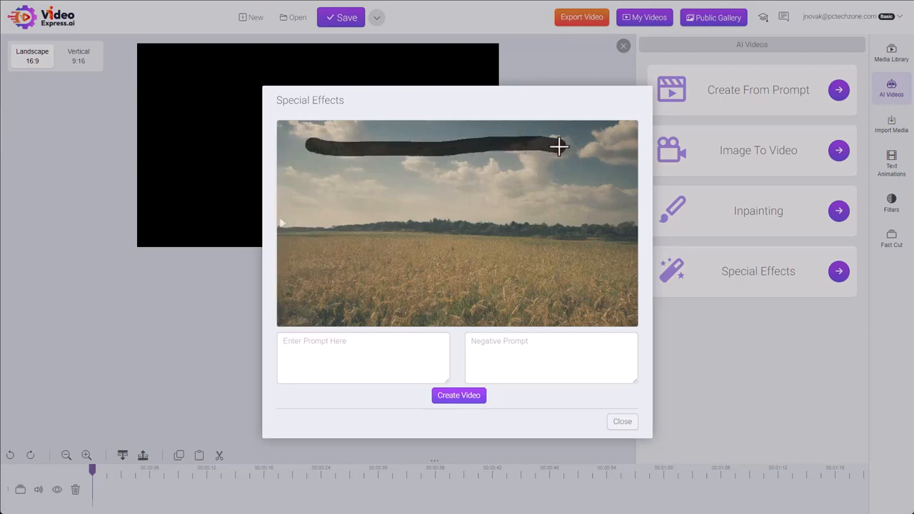
Paint the brush mask across the whole sky above the wheat field
left_click_drag(560, 146, 544, 134)
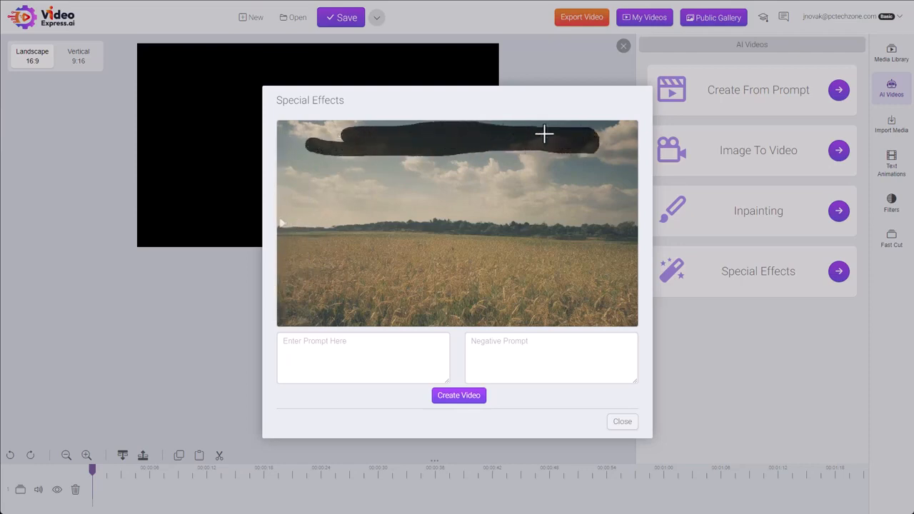
left_click_drag(544, 135, 400, 148)
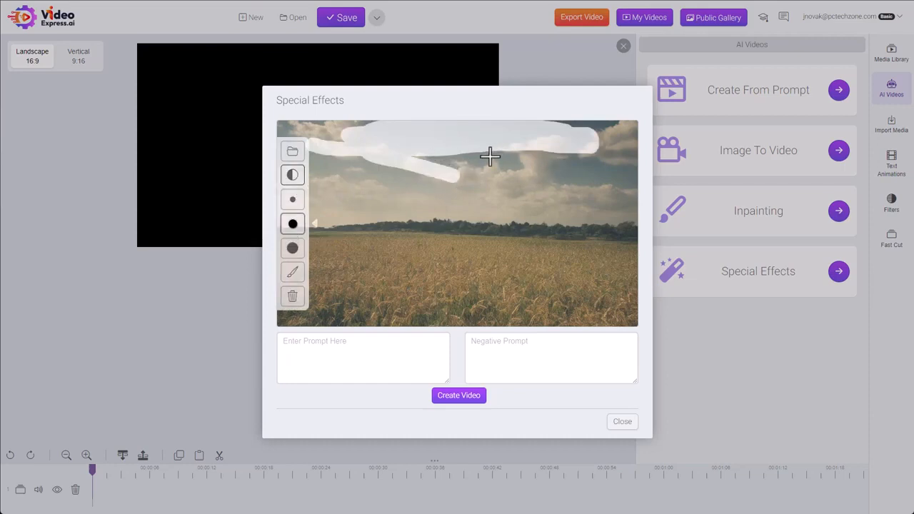
mouse_move(292, 248)
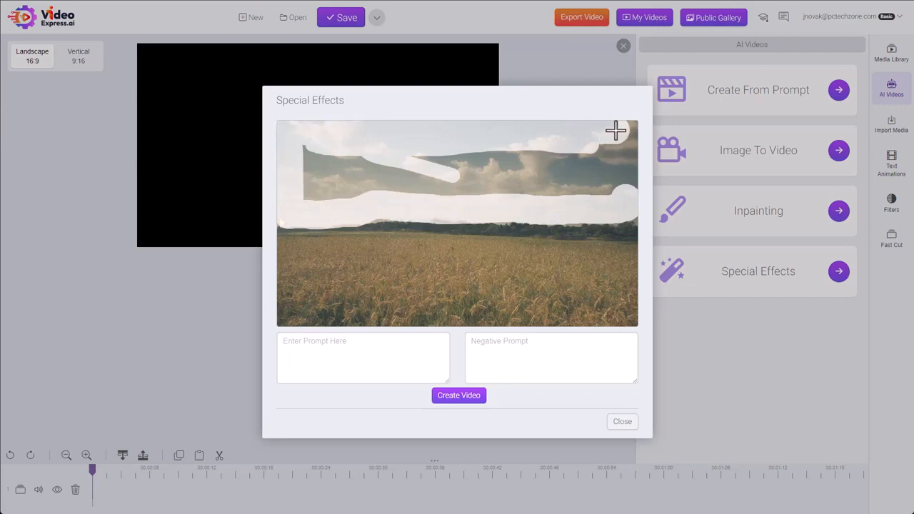
left_click_drag(617, 131, 407, 170)
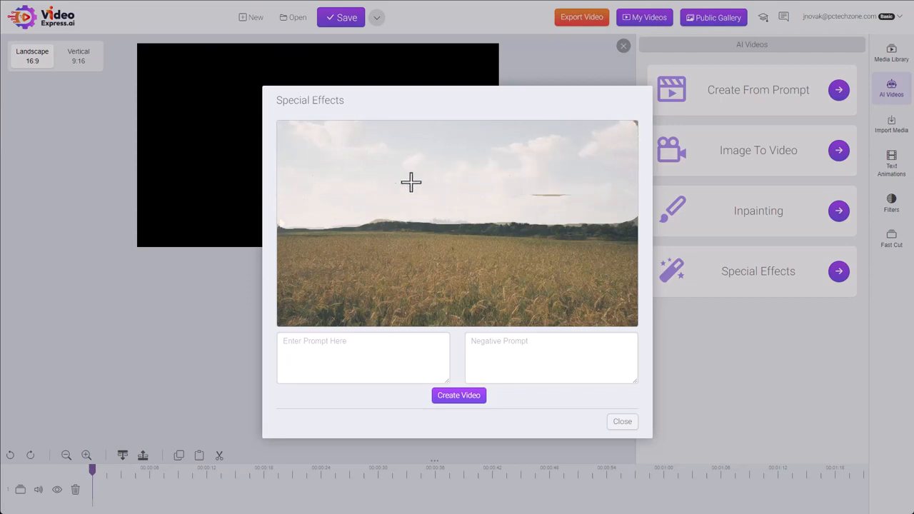
mouse_move(554, 187)
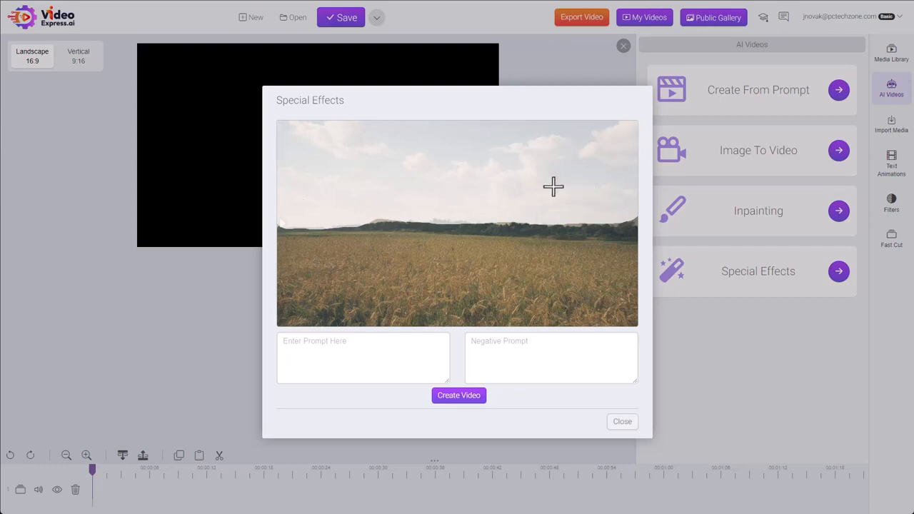
mouse_move(371, 212)
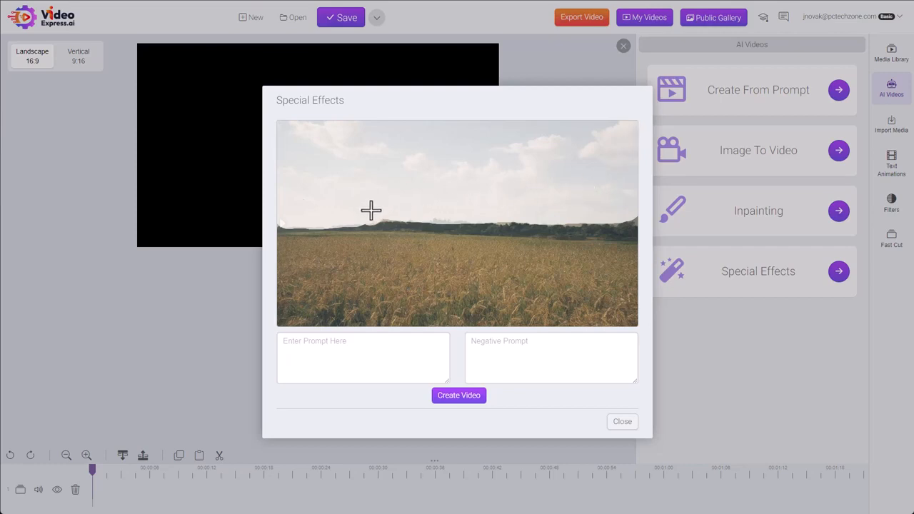
mouse_move(397, 209)
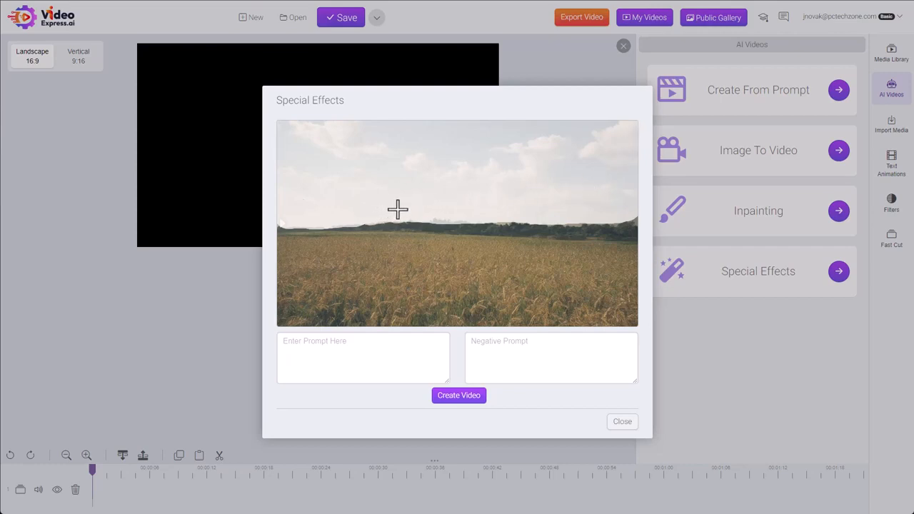
mouse_move(288, 234)
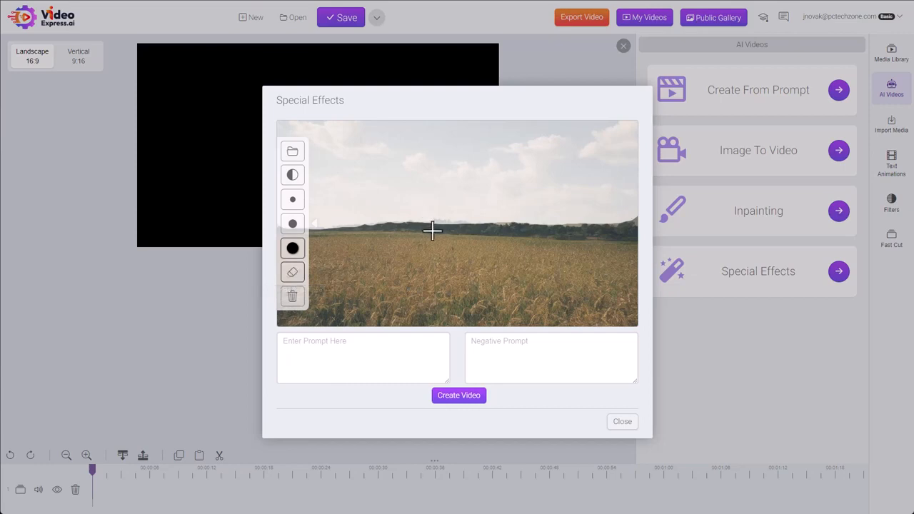
mouse_move(457, 234)
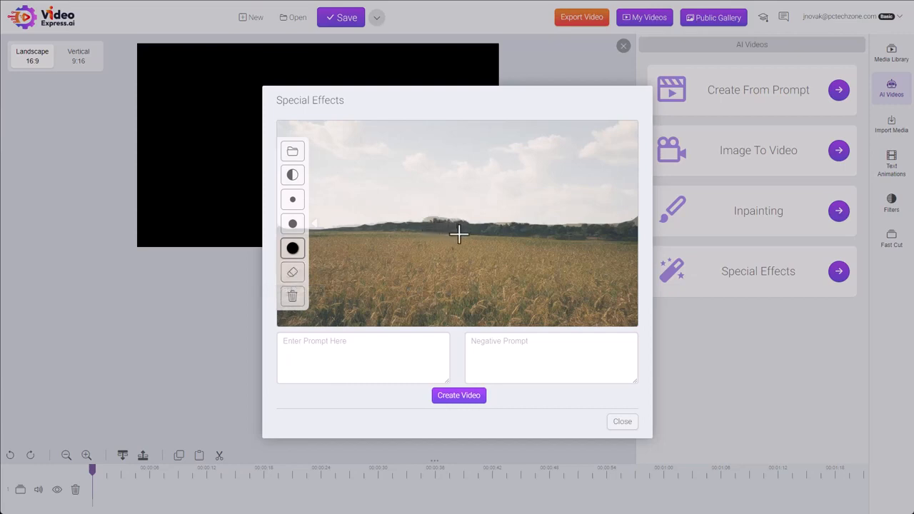
mouse_move(351, 288)
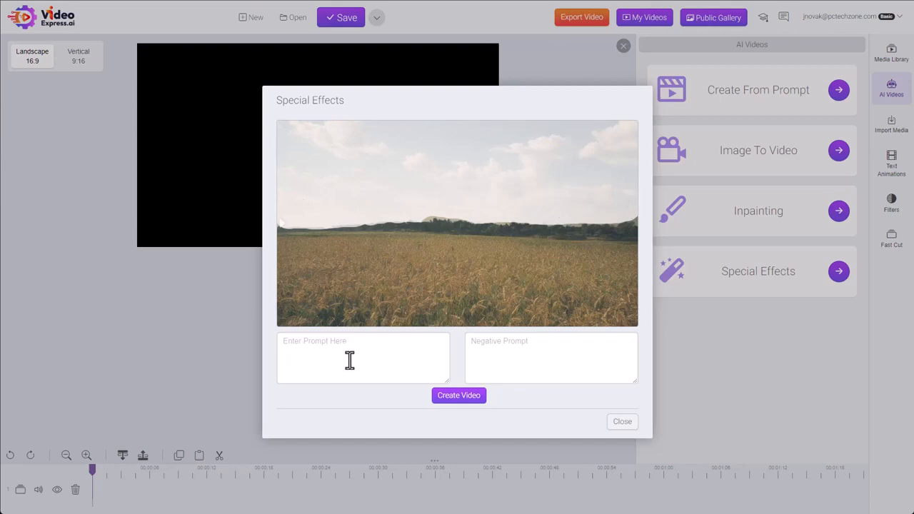
Submit the prompt 'a dark rain storm' and create the video
left_click(458, 394)
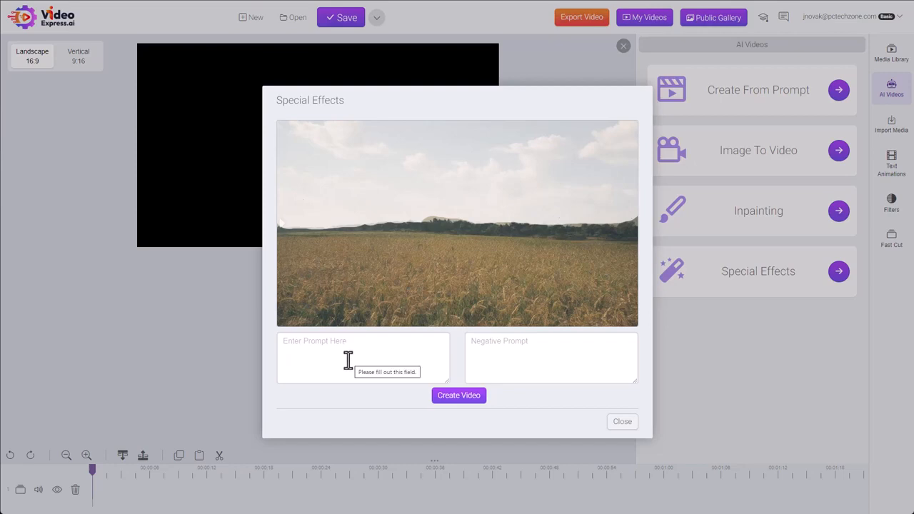
mouse_move(326, 357)
type("a dark rain storm")
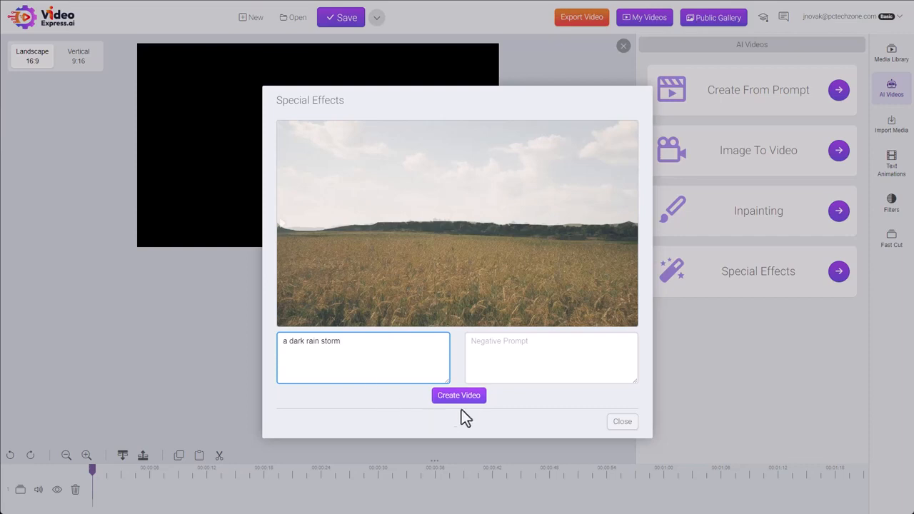
left_click(458, 394)
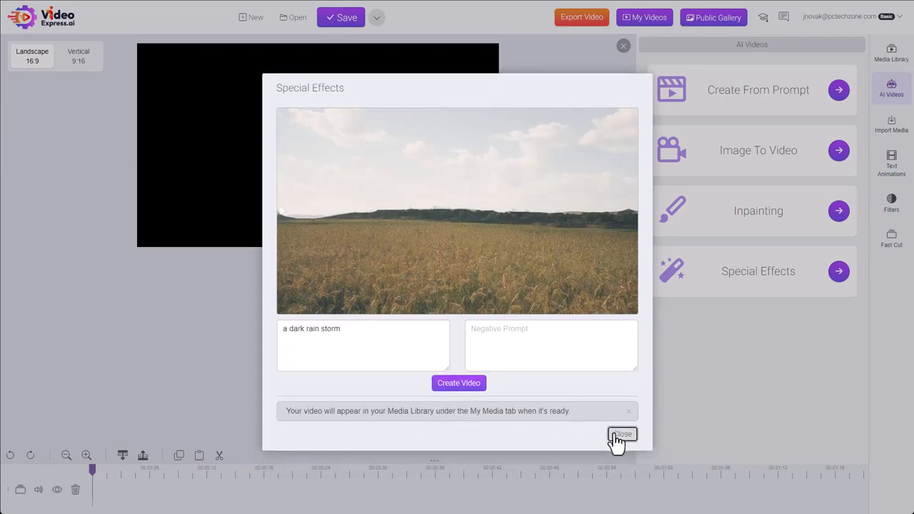
Close Special Effects and play the 'A dark rain storm' video from My Media
left_click(621, 434)
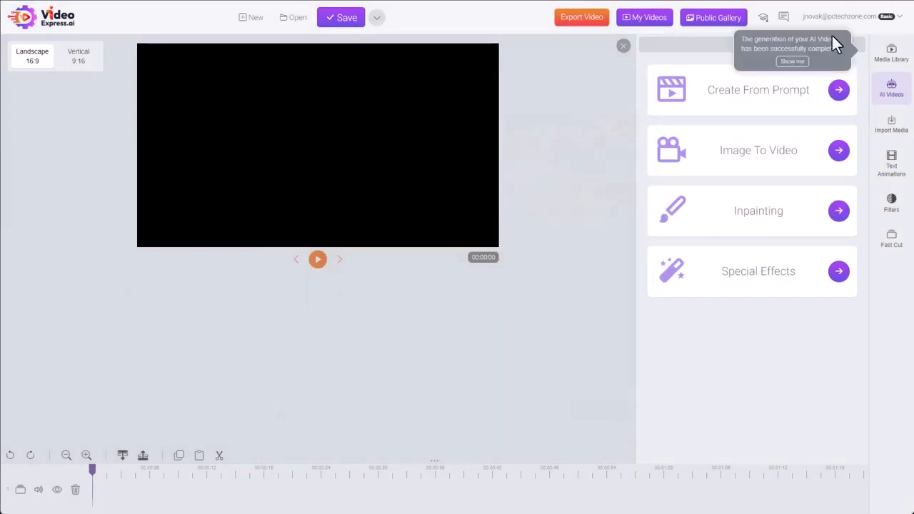
left_click(891, 51)
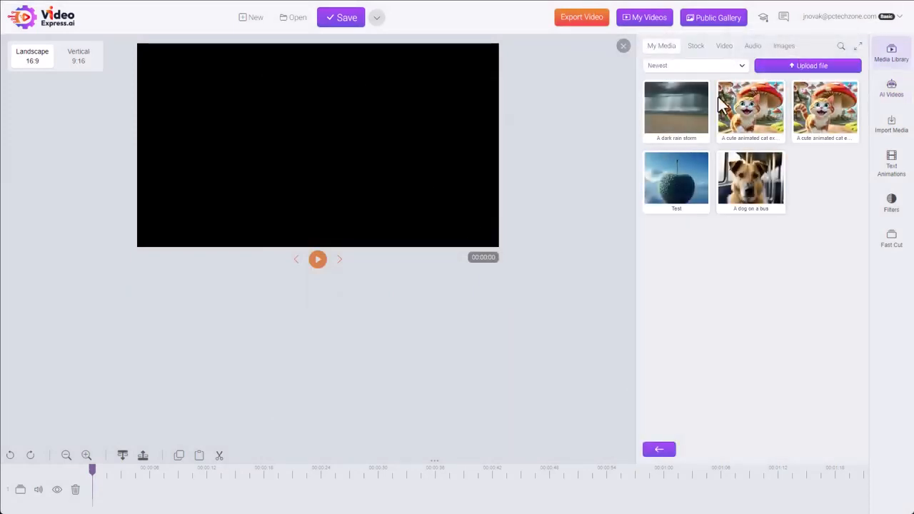
left_click(676, 109)
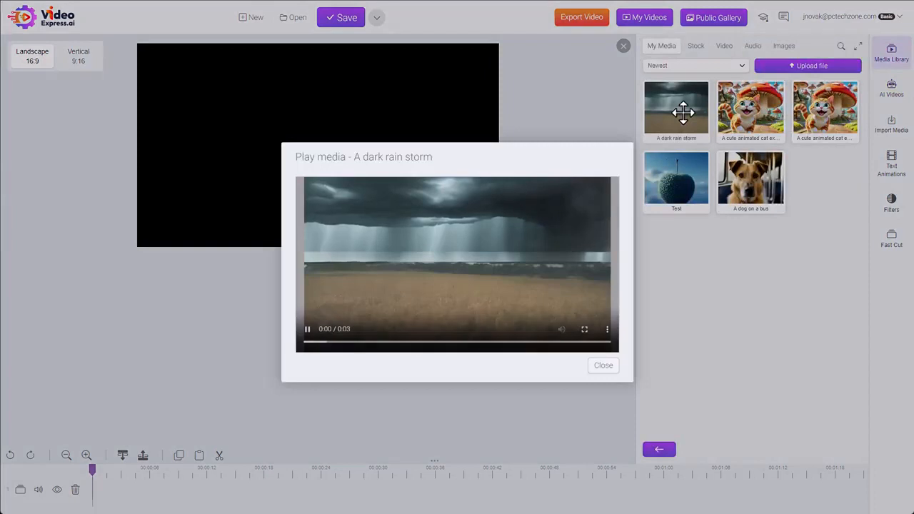